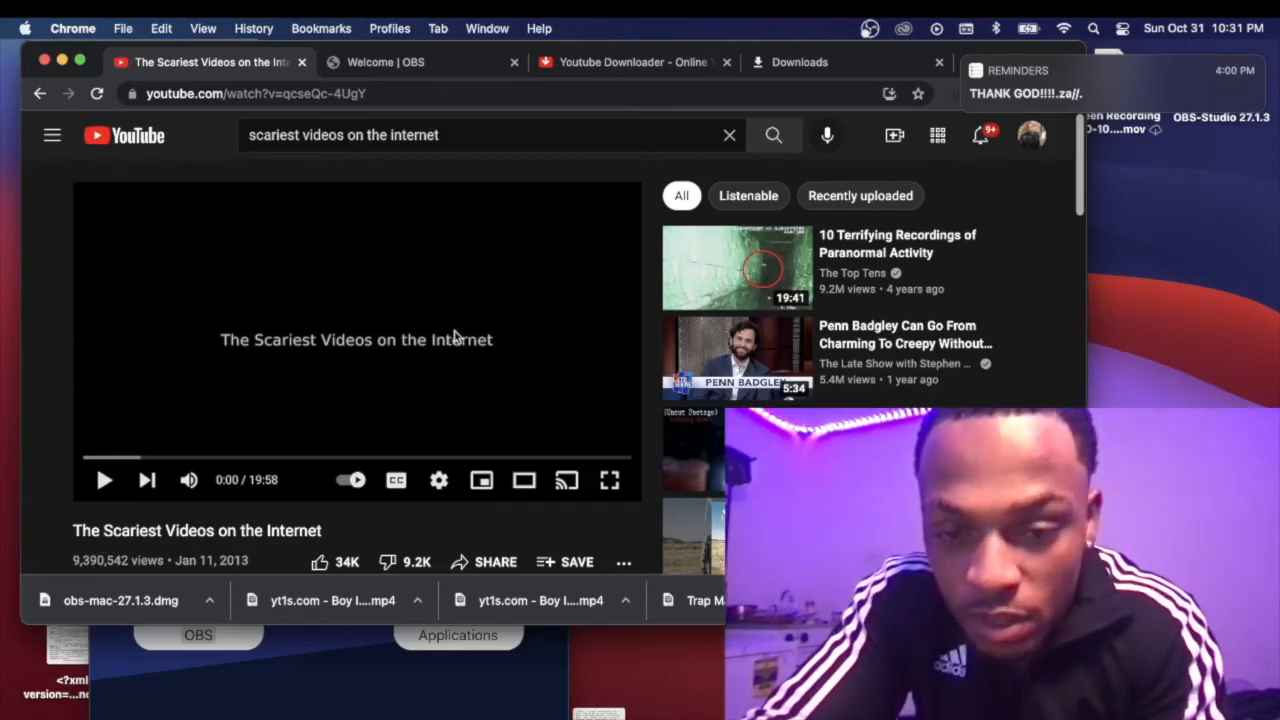
mouse_move(738, 360)
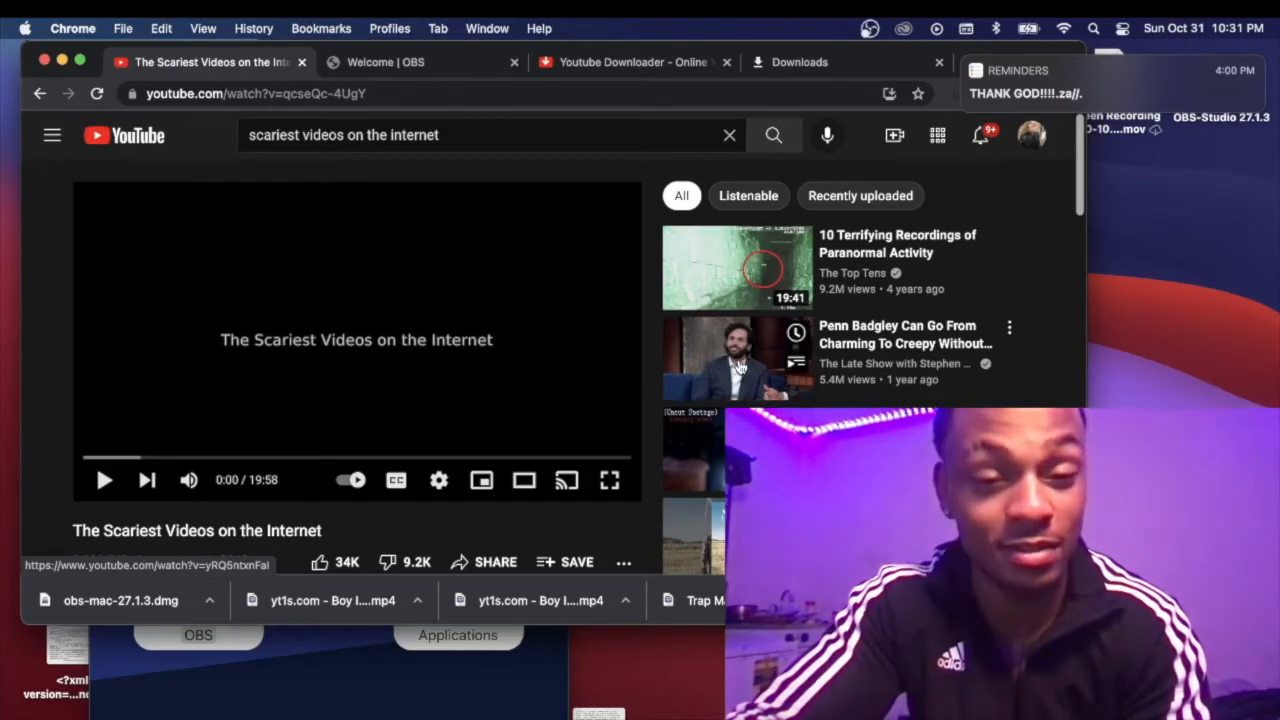
mouse_move(609, 480)
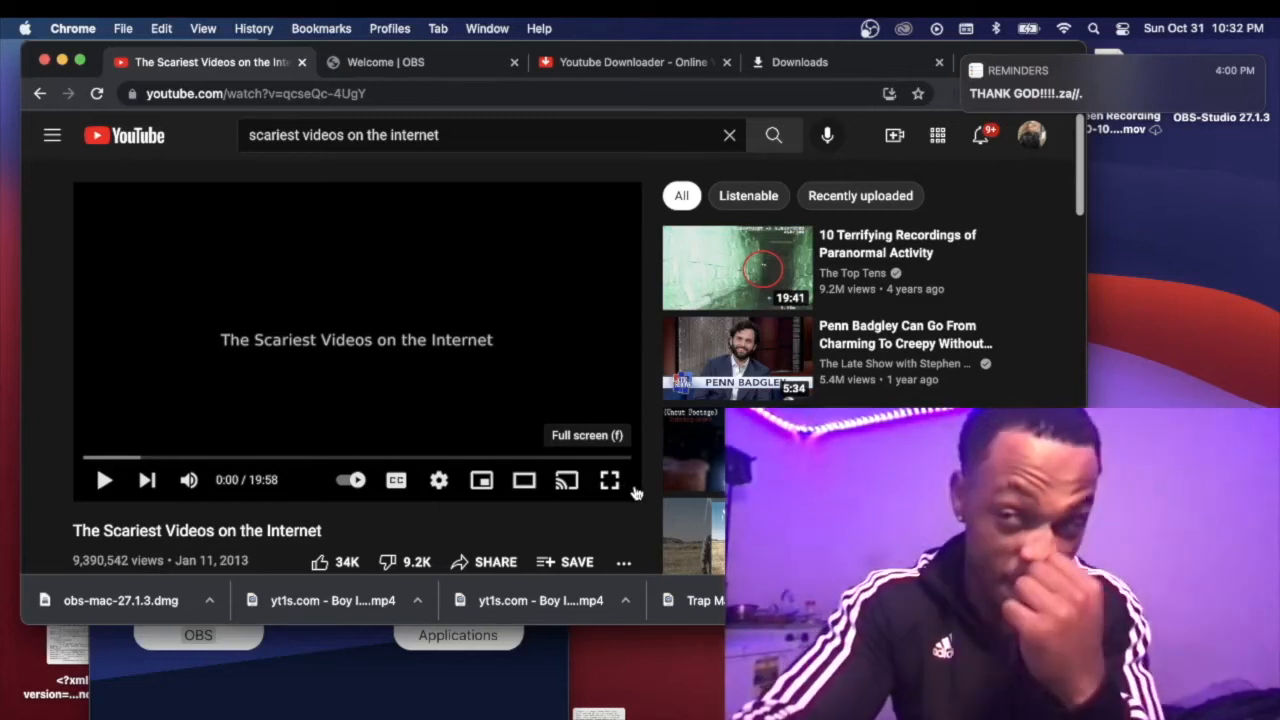
Play The Scariest Videos on the Internet full screen until about 2:09, the Japanese train station clip.
click(609, 480)
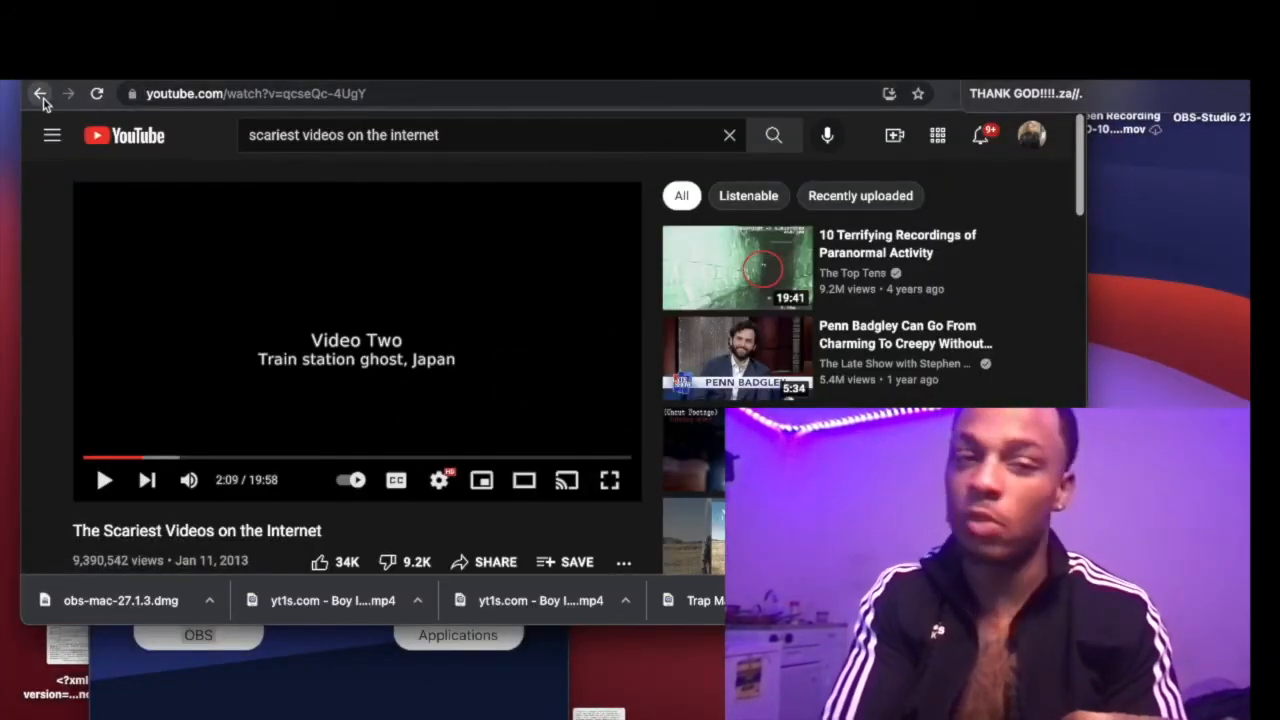
Go back to the 'scariest videos on the internet' search results listing other compilations.
click(40, 93)
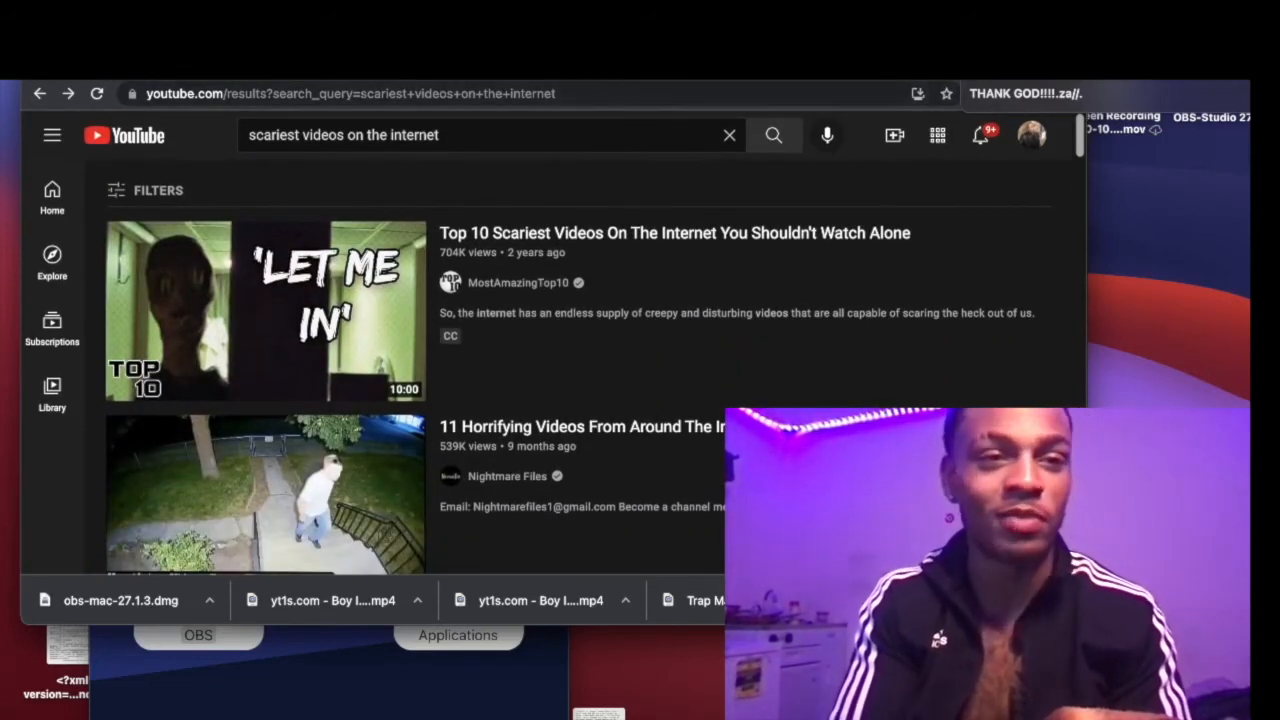
mouse_move(738, 88)
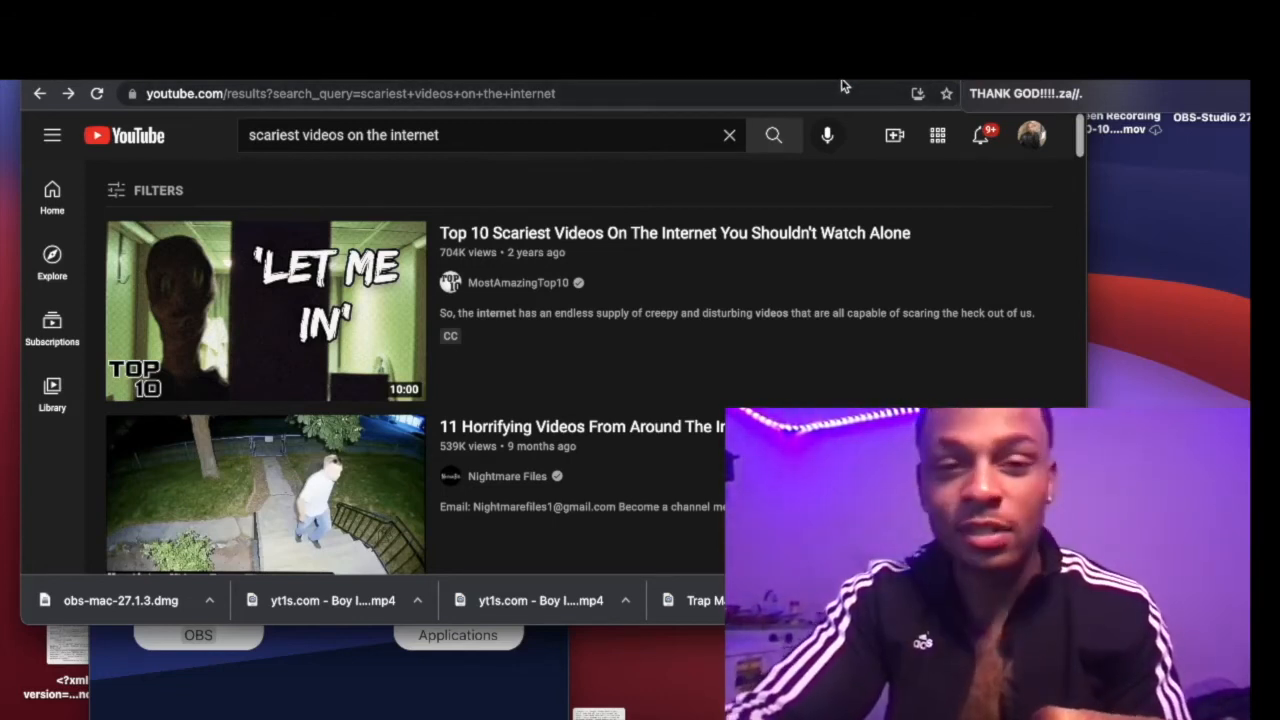
mouse_move(936, 135)
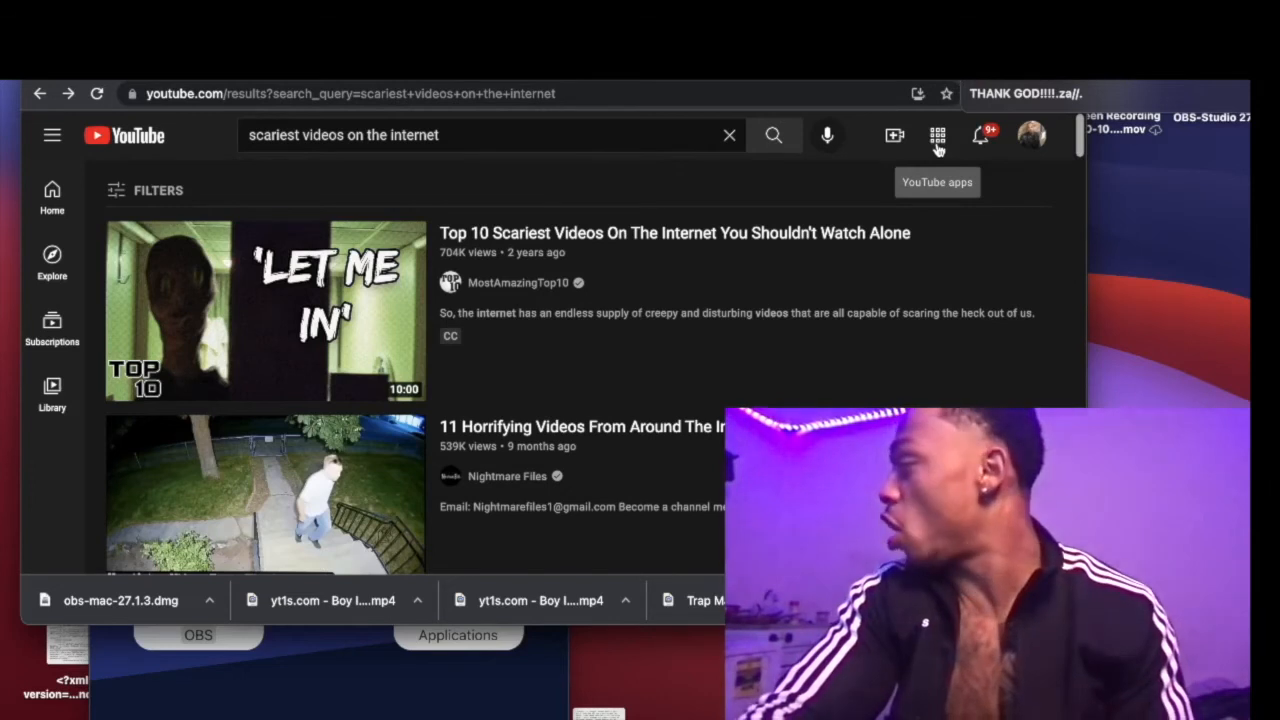
mouse_move(895, 135)
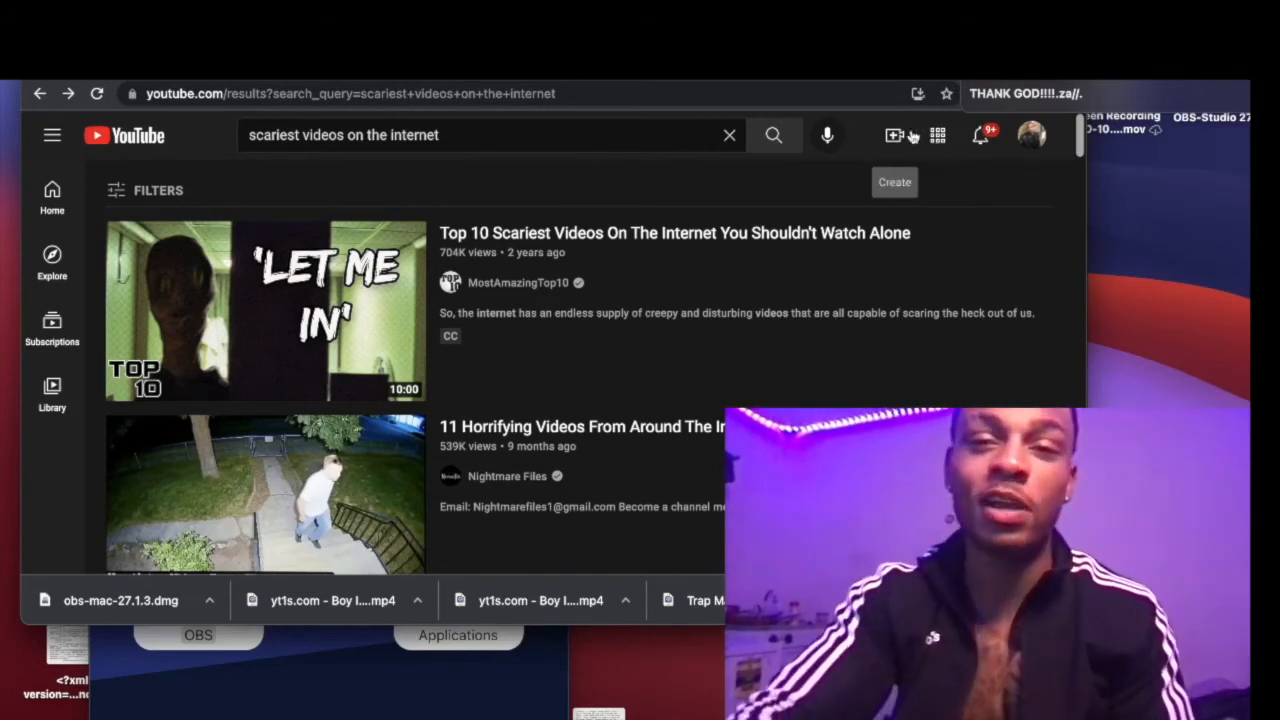
mouse_move(937, 135)
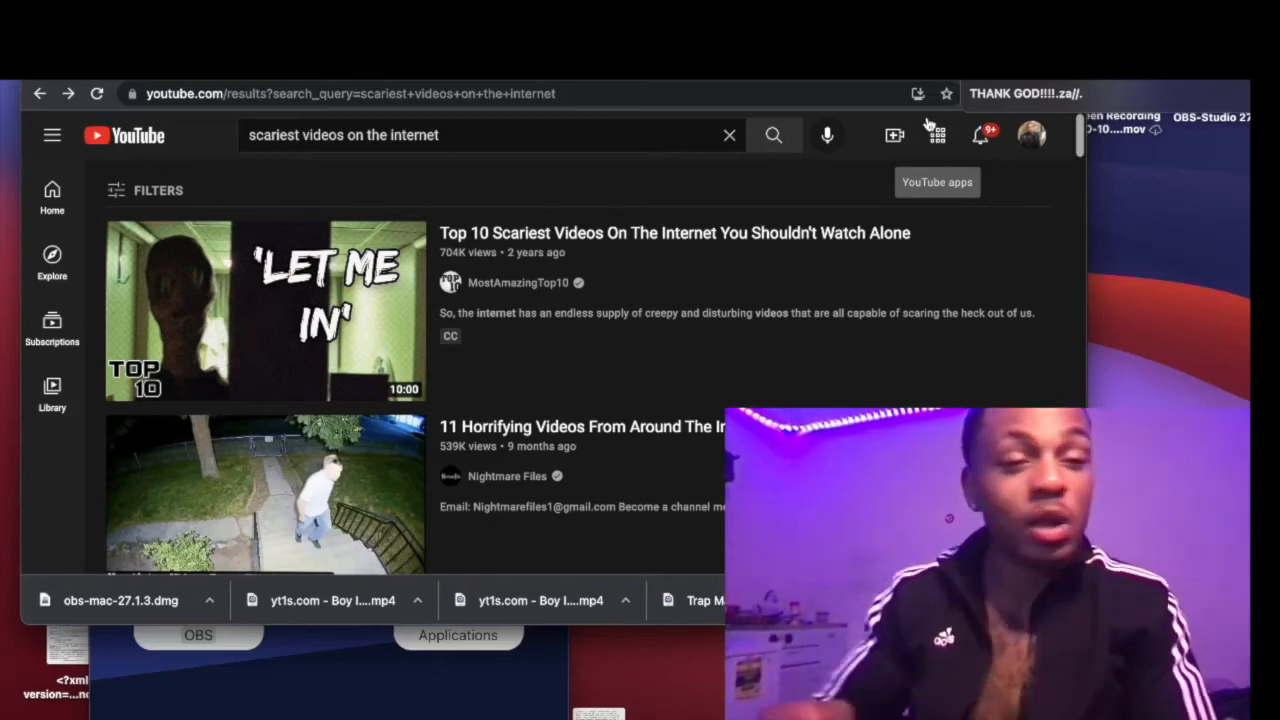
mouse_move(935, 135)
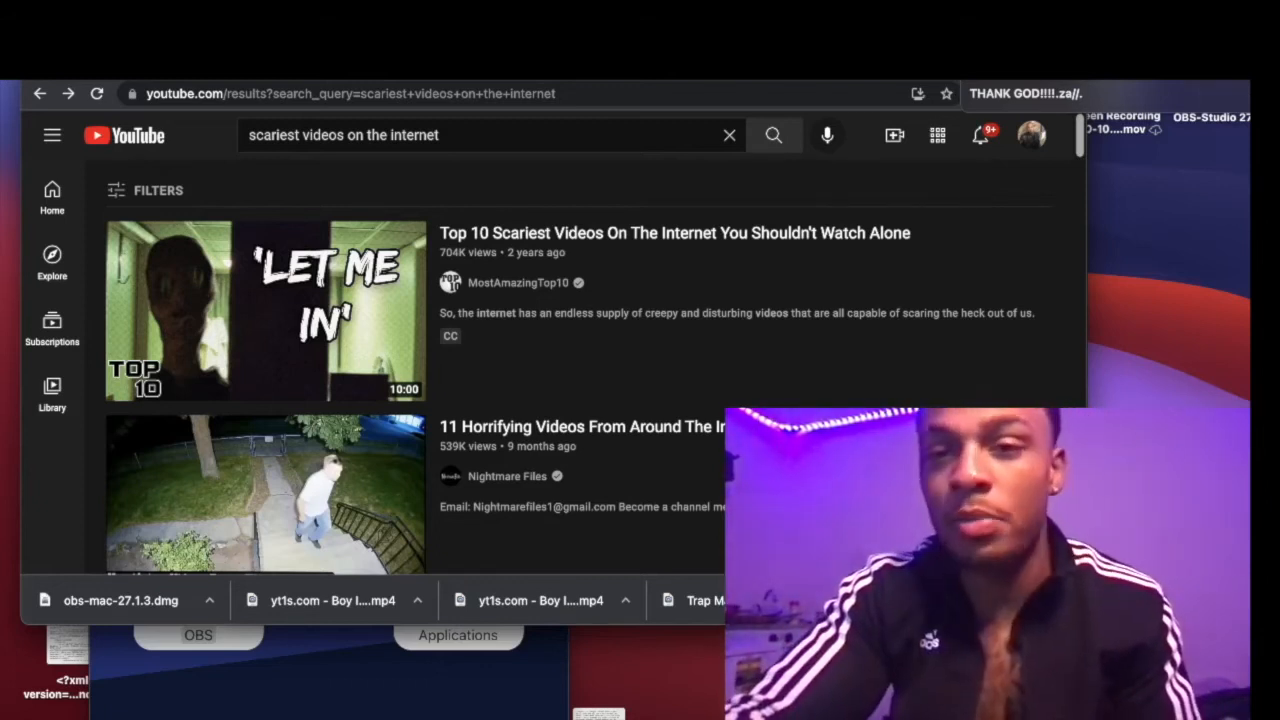